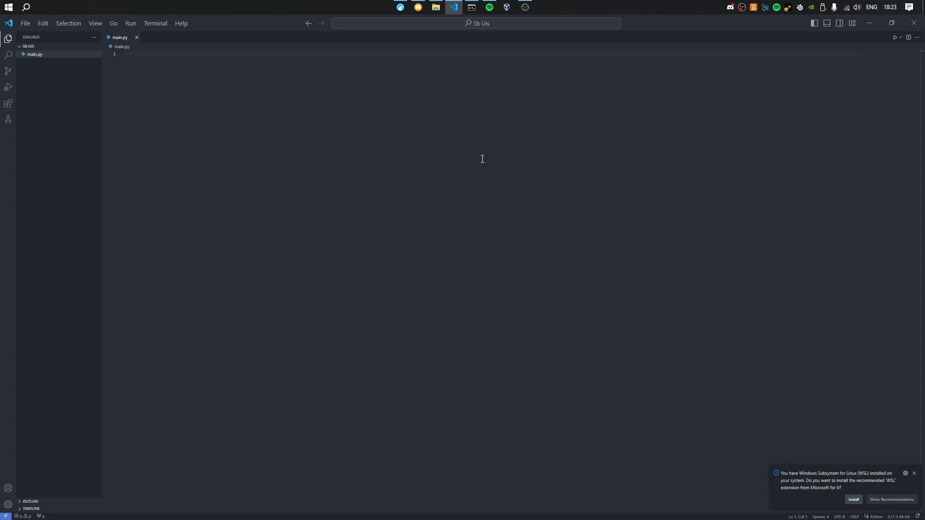
mouse_move(471, 6)
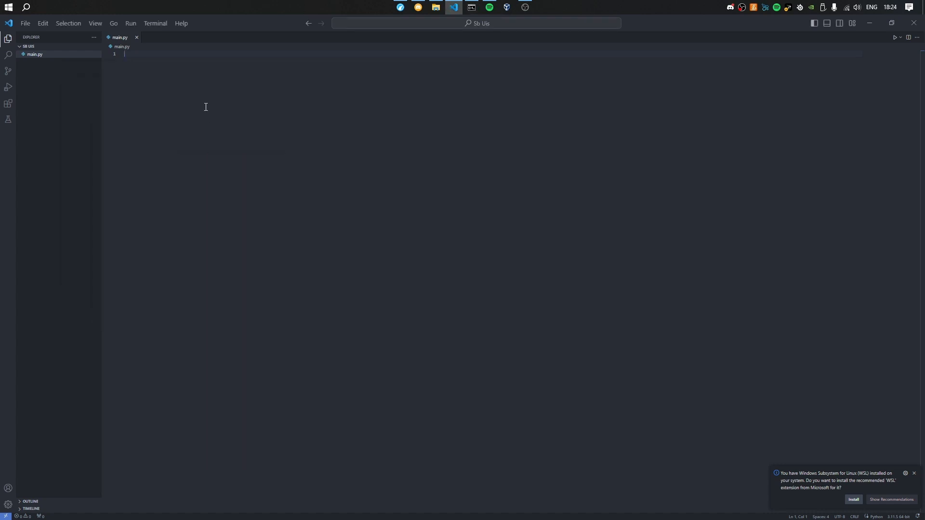
Step: Add 'from pystyle import Colorate, Colors' and start an 'ascii_art = """' string below it
type("from pystyle")
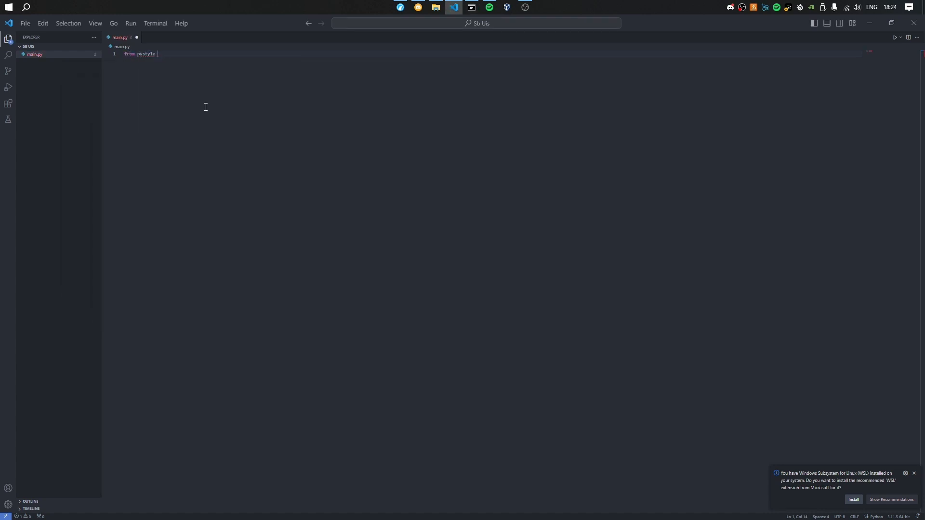
type("import Colorate, Col")
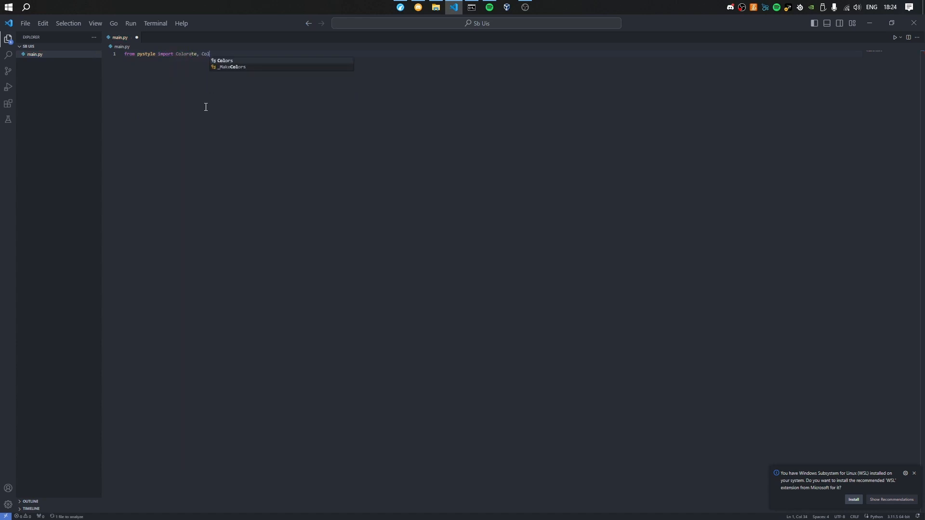
type("ascii_art = \"\"\"\"\"")
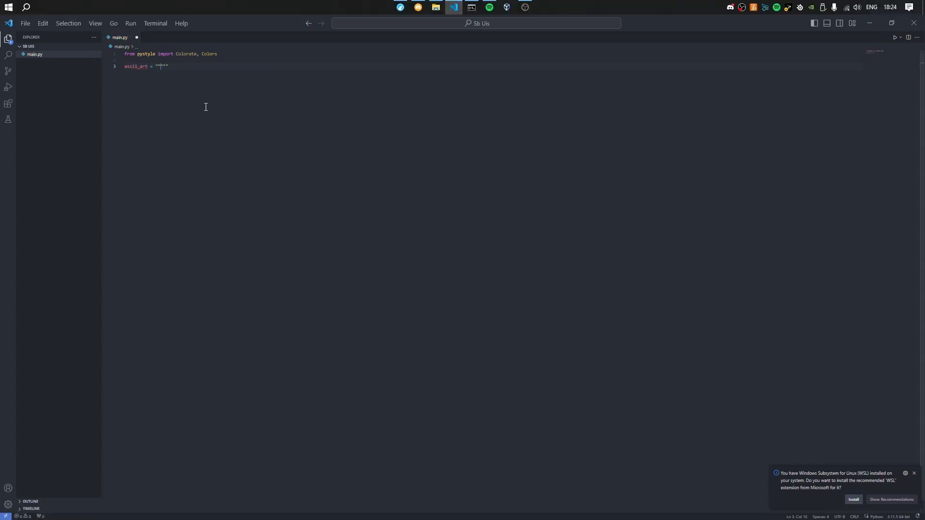
Step: Paste a HELLO WORLD ASCII art banner inside the ascii_art triple quotes
key("enter")
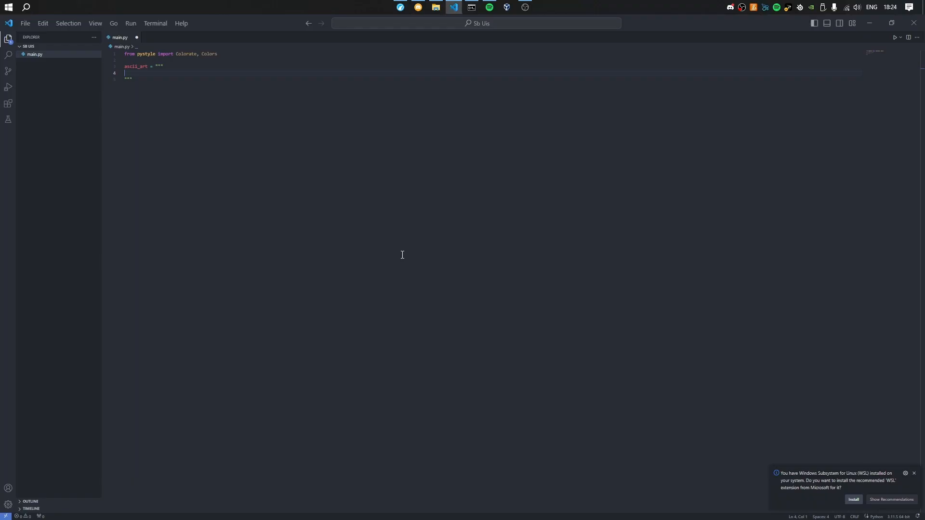
type("HELLO WORLD")
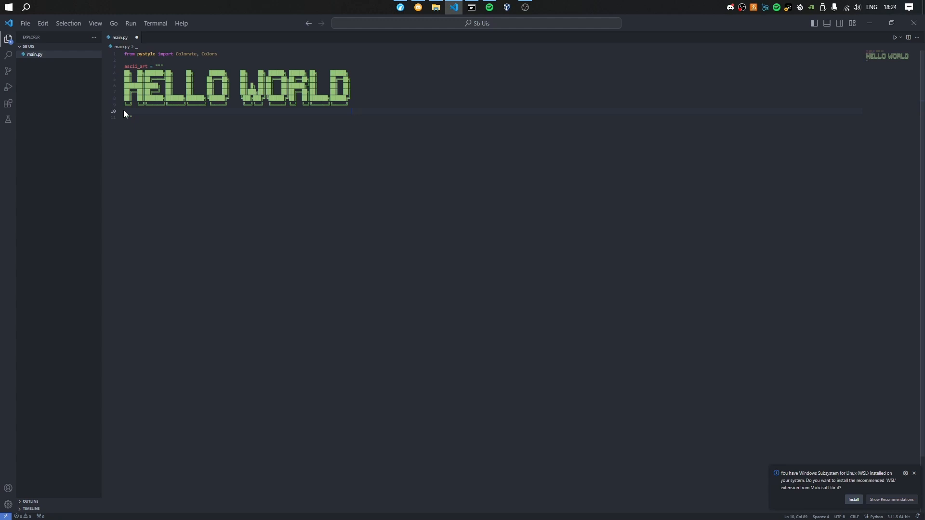
type("prt")
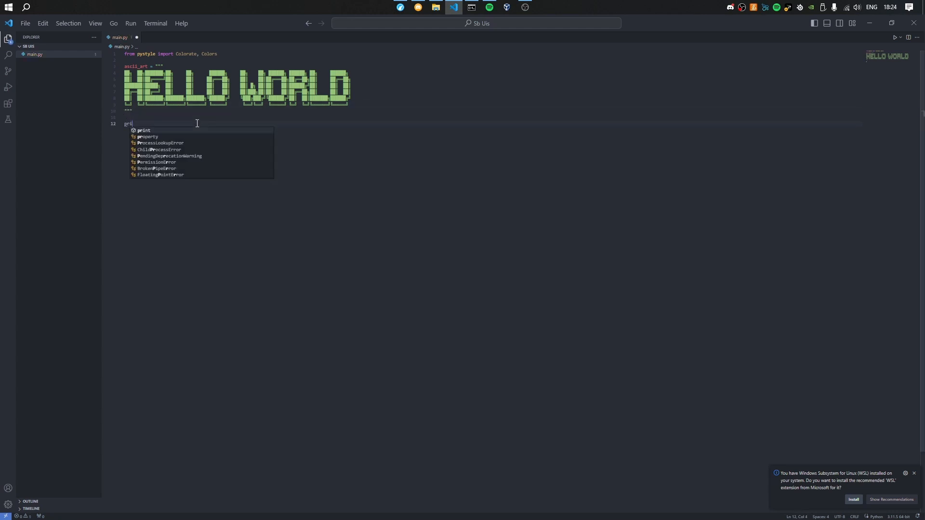
Step: Write print(Colorate.Vertical(Colors.red_to_blue, ascii_art)) on the line below the string
type("print(Colorate.Vertical")
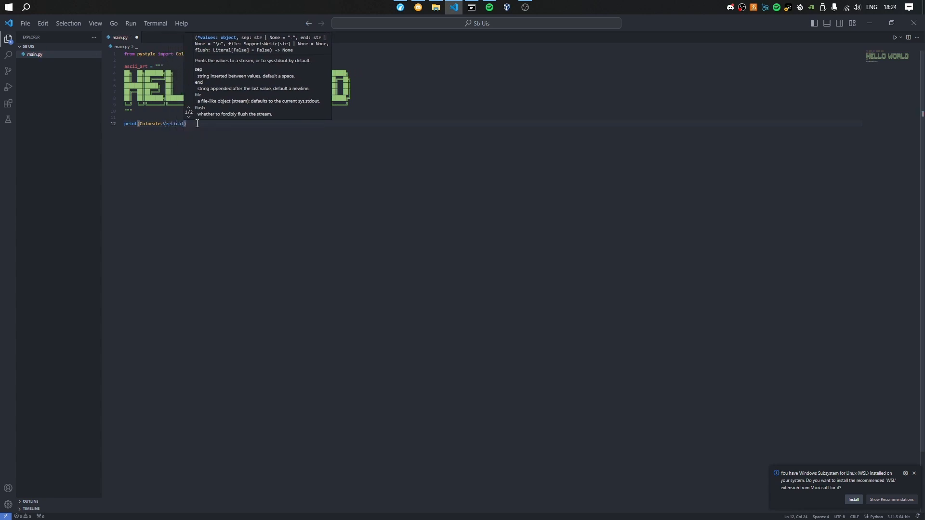
type("Colors.red_to_blue")
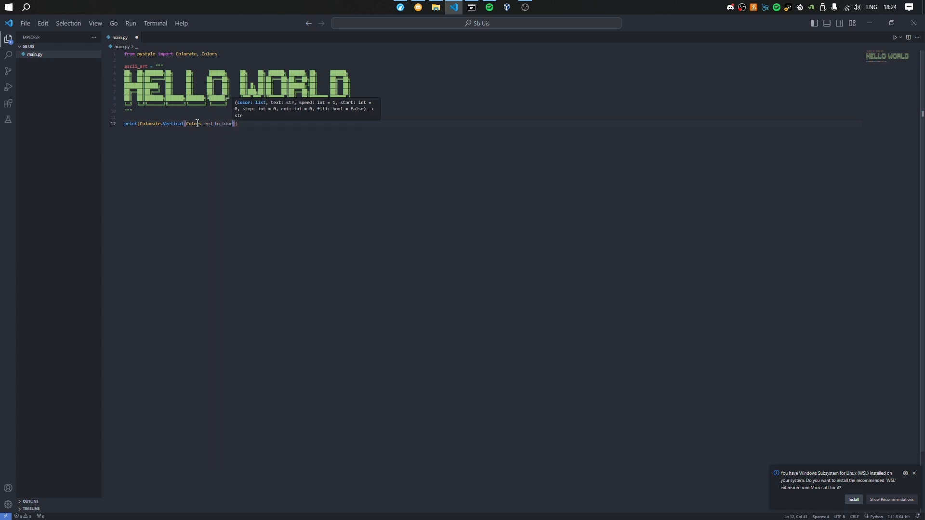
type(", asci")
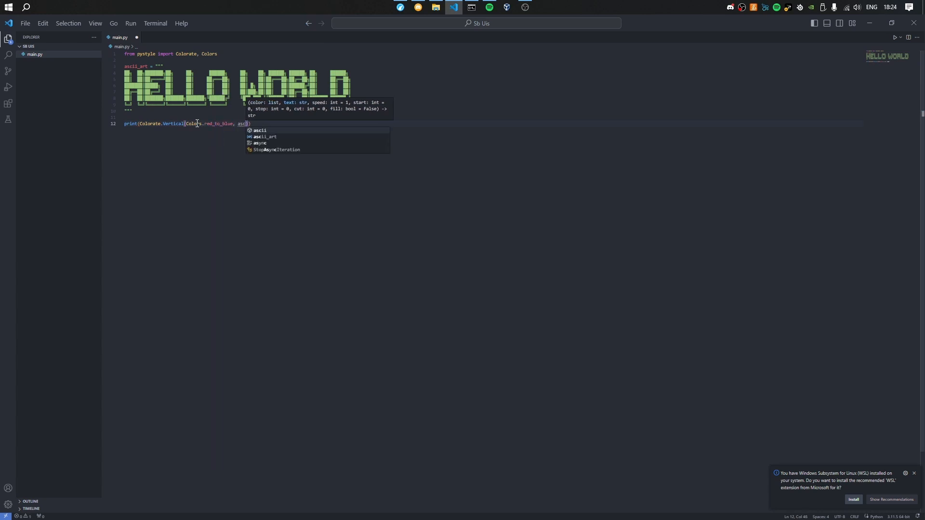